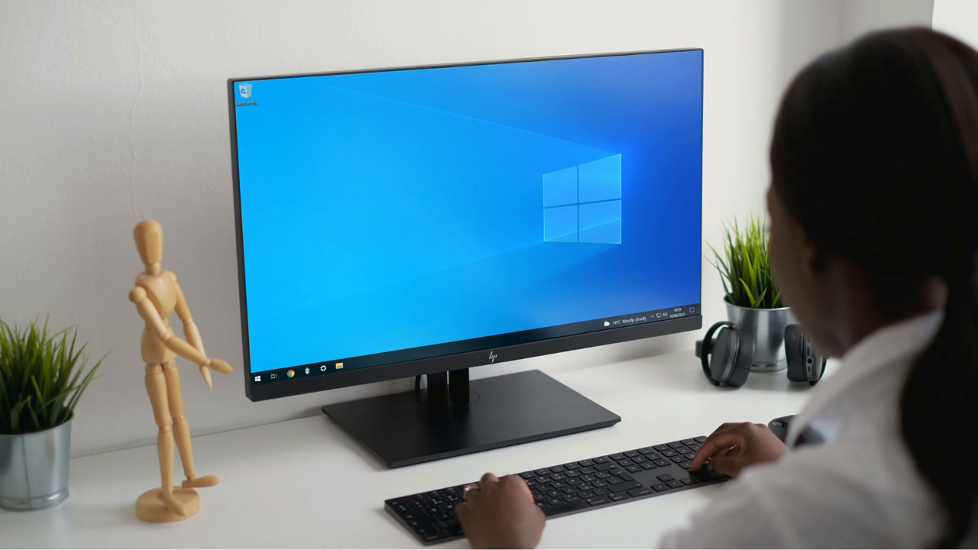
Step: Bring up the Macrium Reflect Free product page on macrium.com in a browser
{"action": "right_click", "coordinate": [16, 23]}
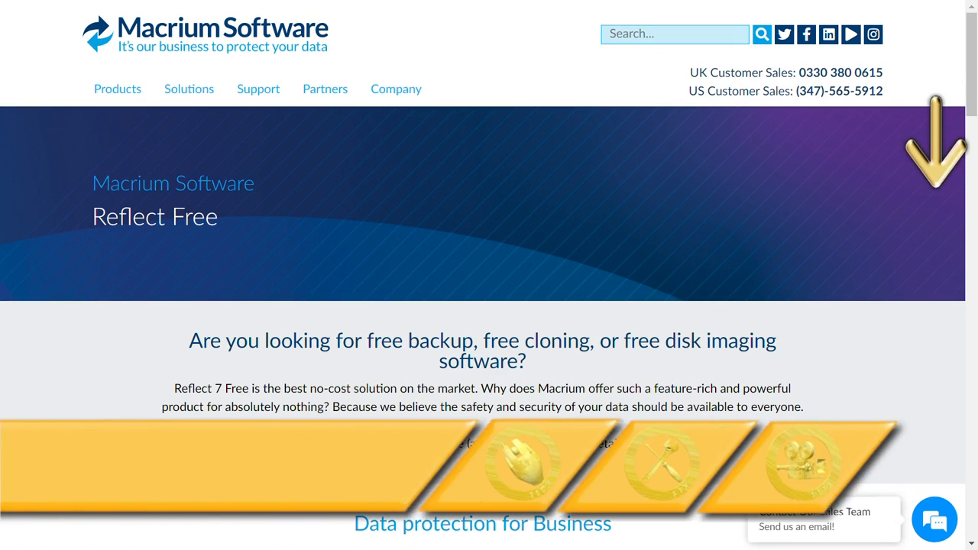
Step: Download Reflect Free under a personal free license and run the downloaded ReflectDLHF.exe
{"action": "scroll", "scroll_direction": "down", "scroll_amount": 3}
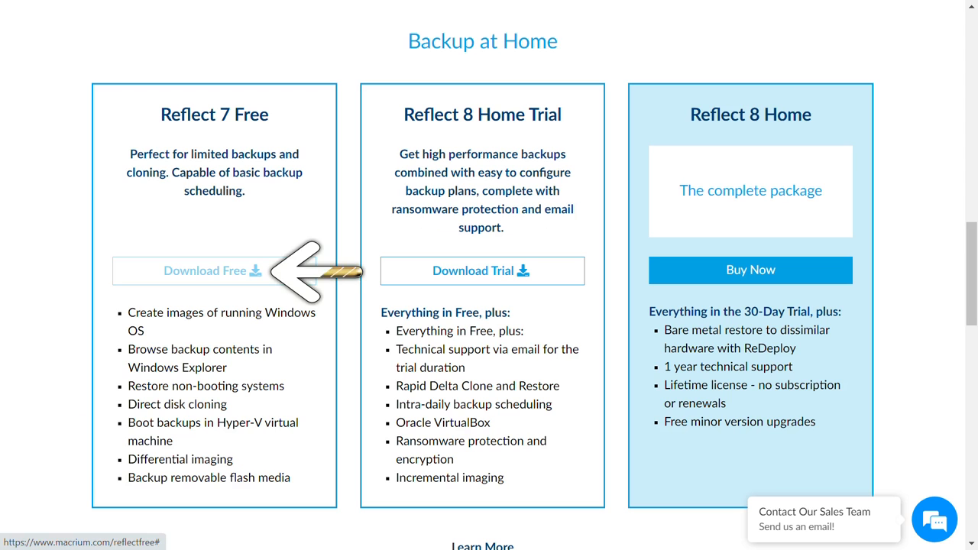
{"action": "left_click", "coordinate": [214, 271]}
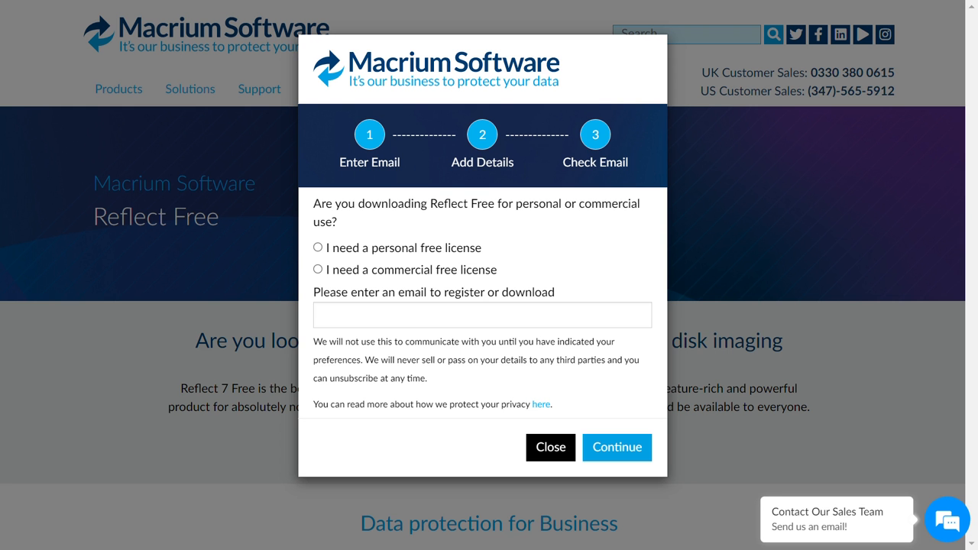
{"action": "left_click", "coordinate": [318, 248]}
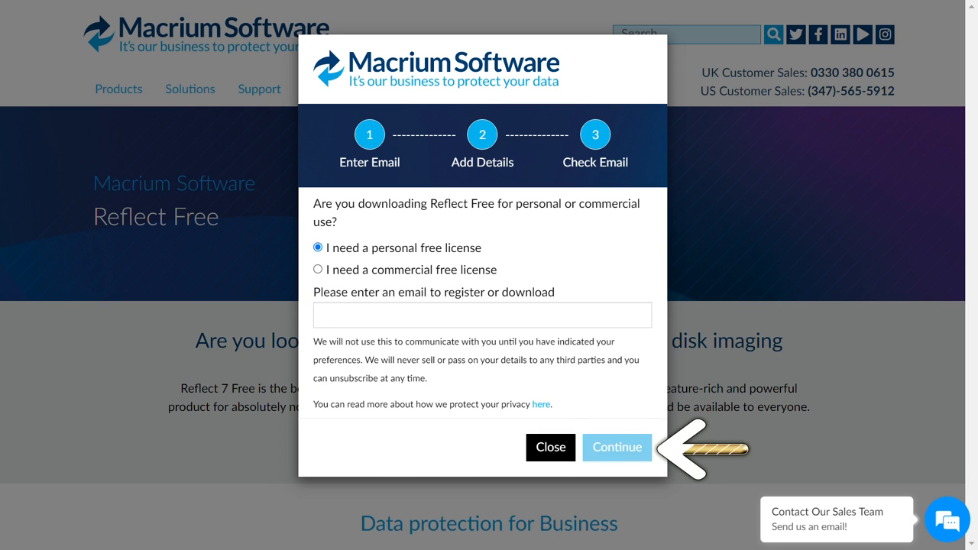
{"action": "left_click", "coordinate": [617, 447]}
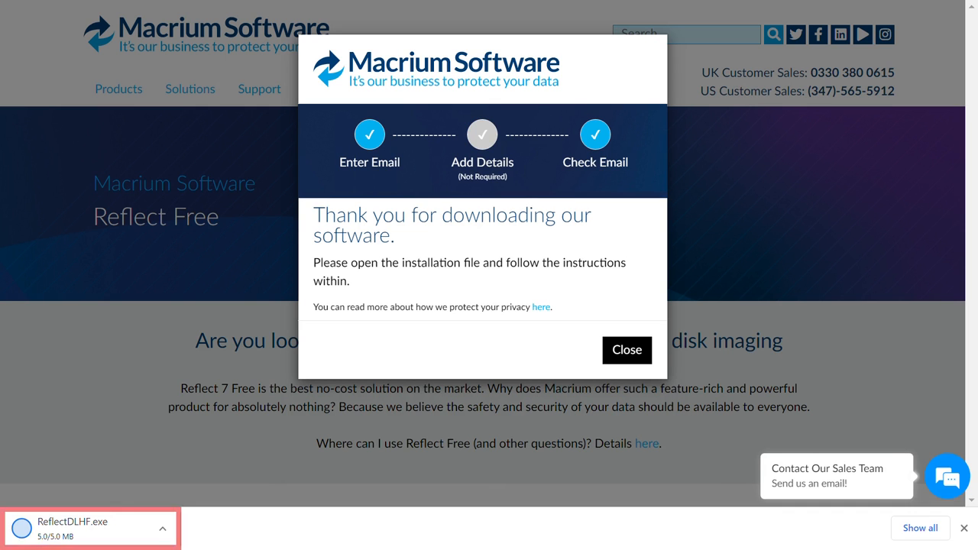
{"action": "left_click", "coordinate": [627, 350]}
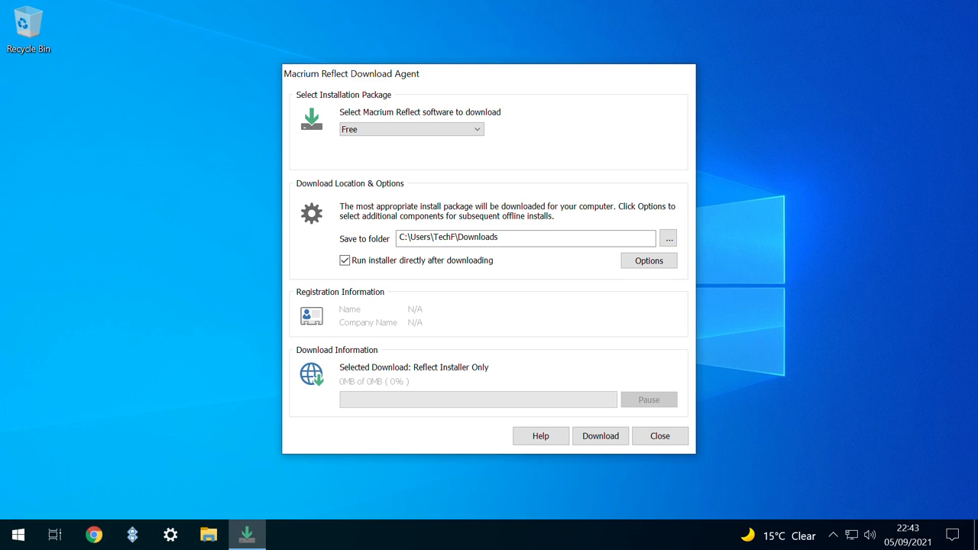
Step: Download the Free package with the installer set to run after downloading
{"action": "left_click", "coordinate": [411, 128]}
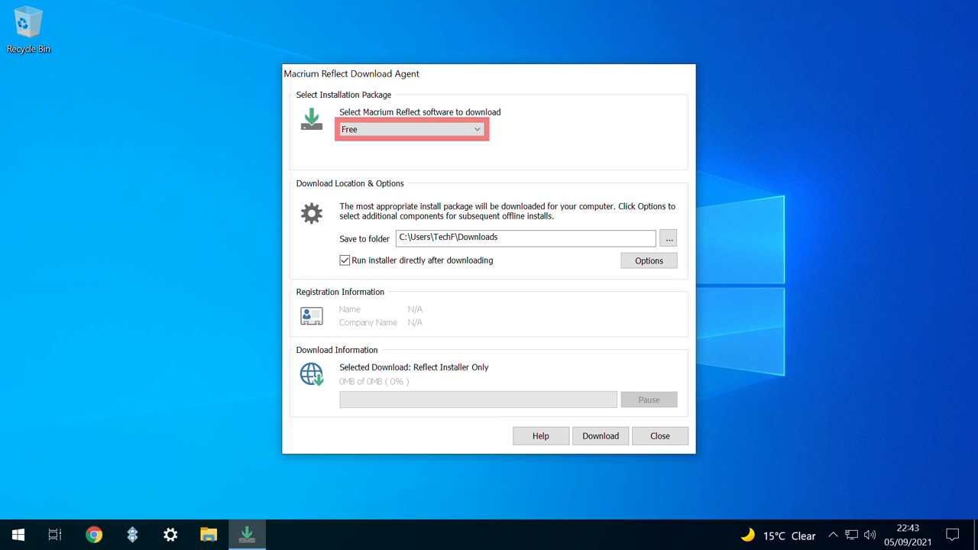
{"action": "left_click", "coordinate": [526, 237]}
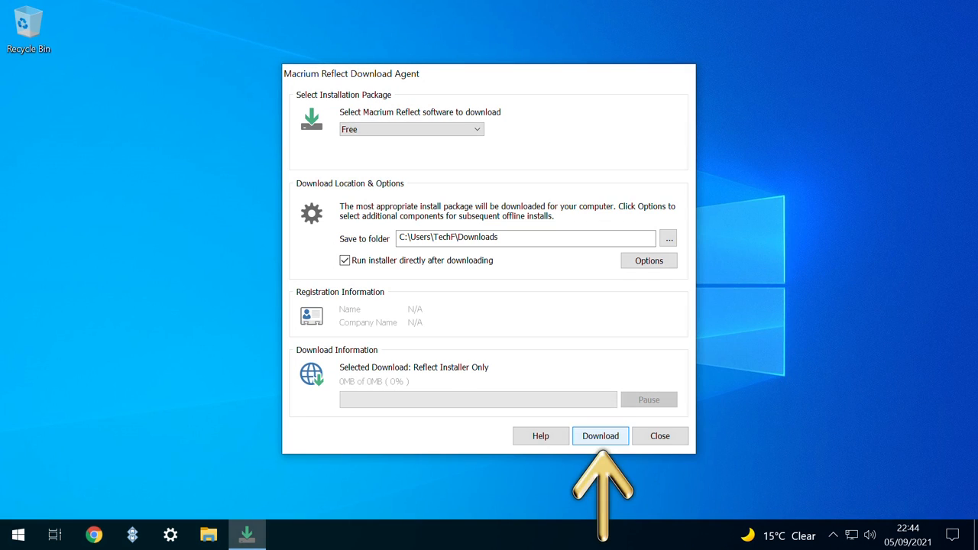
{"action": "left_click", "coordinate": [599, 436]}
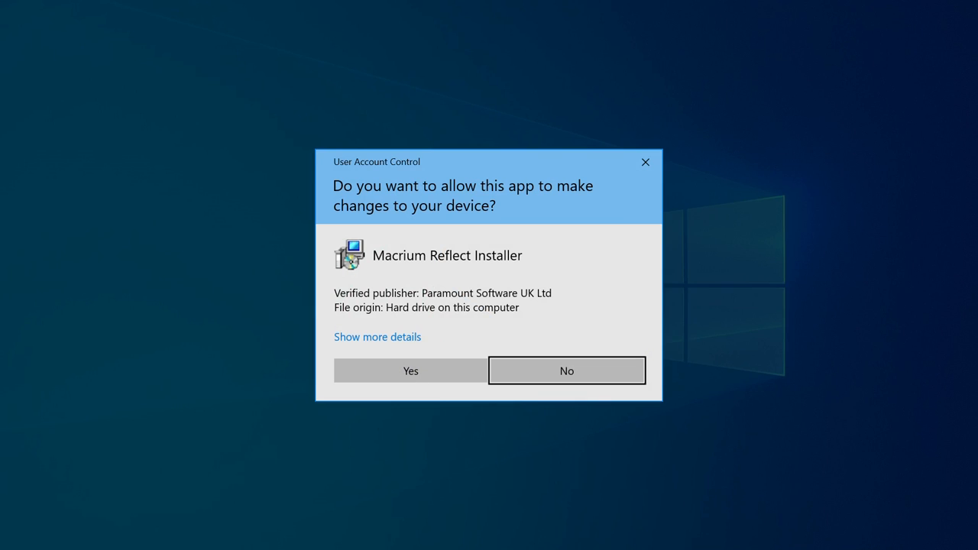
Step: Allow the installer to run and accept the license agreement
{"action": "left_click", "coordinate": [410, 371]}
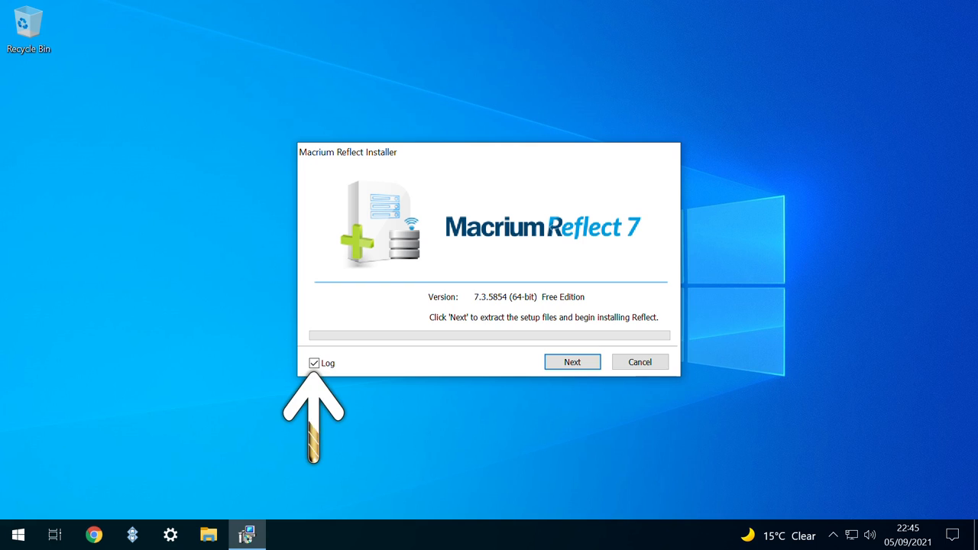
{"action": "left_click", "coordinate": [315, 364]}
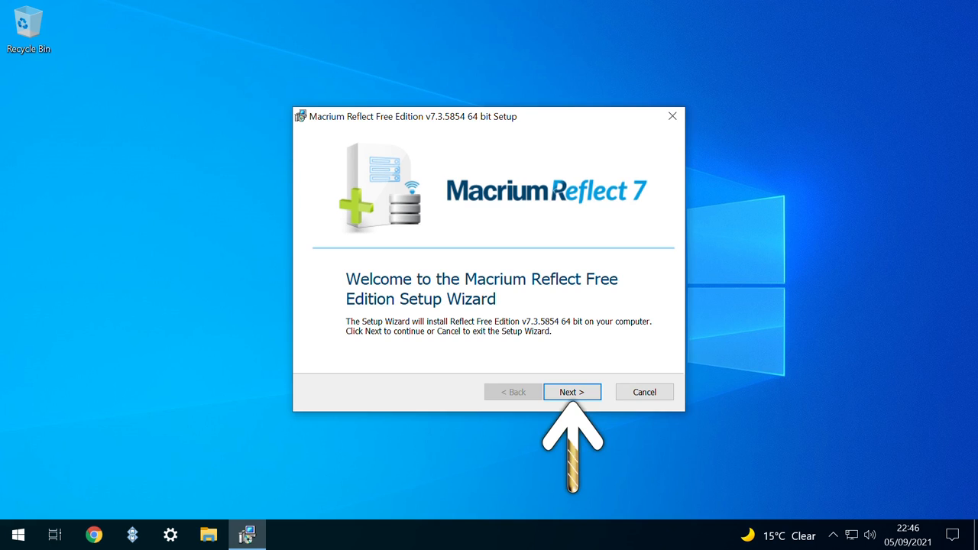
{"action": "left_click", "coordinate": [572, 391]}
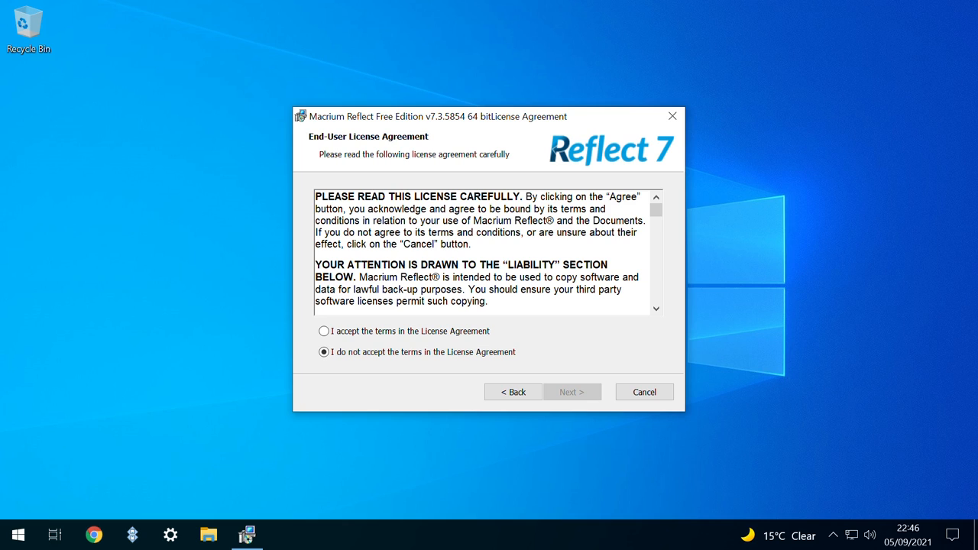
{"action": "left_click", "coordinate": [324, 330]}
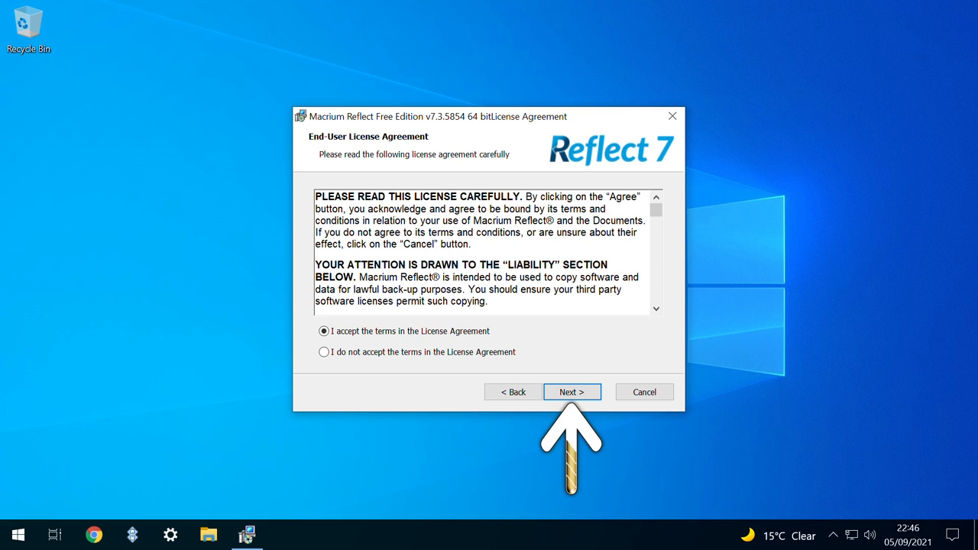
{"action": "left_click", "coordinate": [572, 391]}
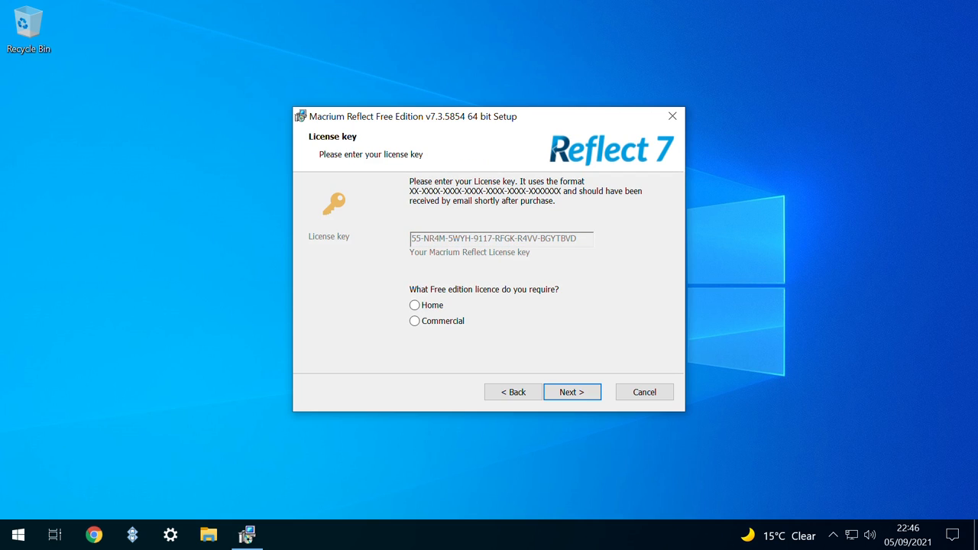
Step: Choose the Home free licence and opt out of registering the installation
{"action": "left_click", "coordinate": [414, 306]}
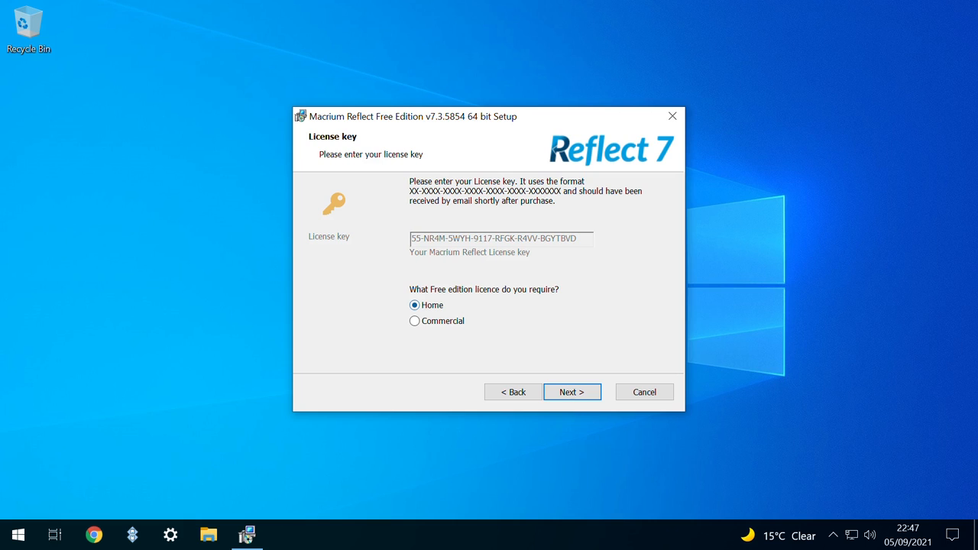
{"action": "left_click", "coordinate": [571, 391]}
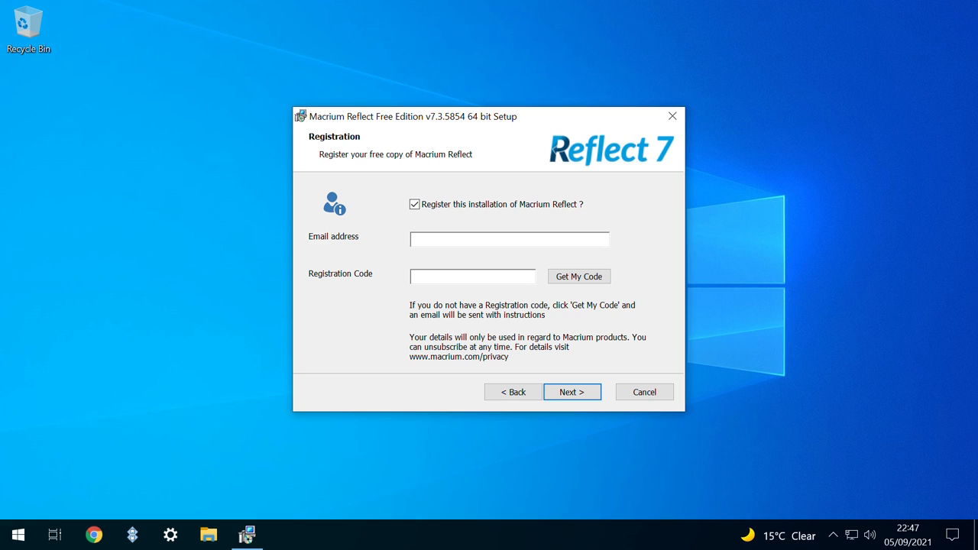
{"action": "left_click", "coordinate": [415, 205]}
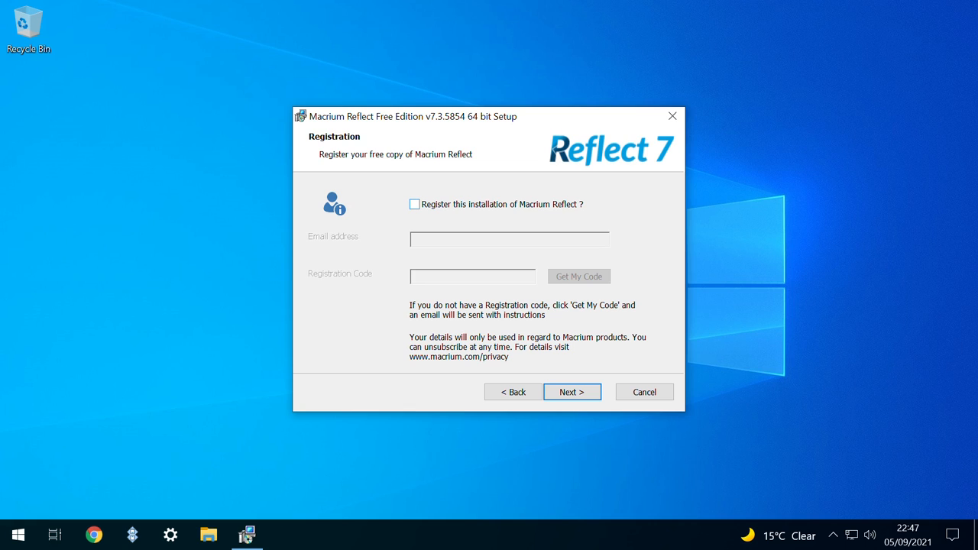
{"action": "left_click", "coordinate": [572, 391]}
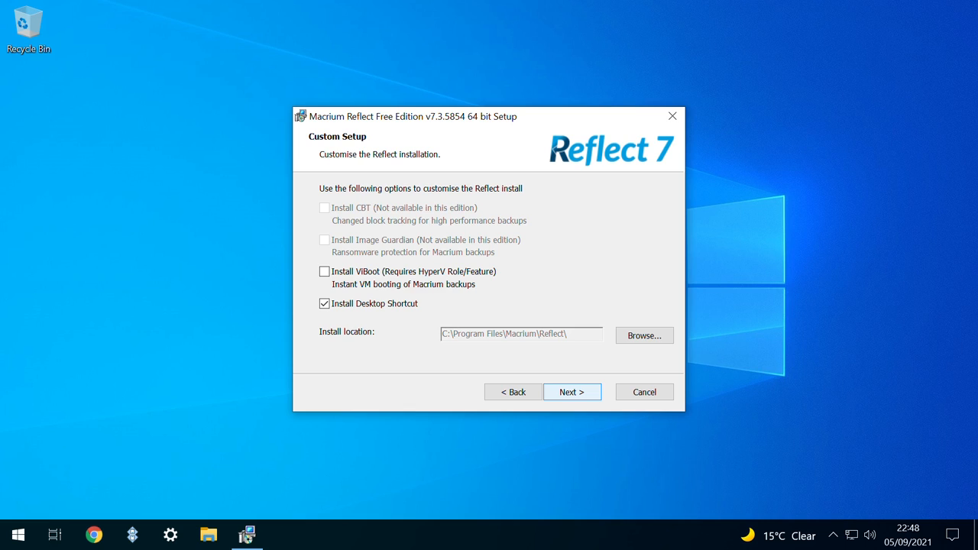
Step: Install to a folder under Program Files\Applications\Utilities and finish with Reflect launched
{"action": "left_click", "coordinate": [644, 336]}
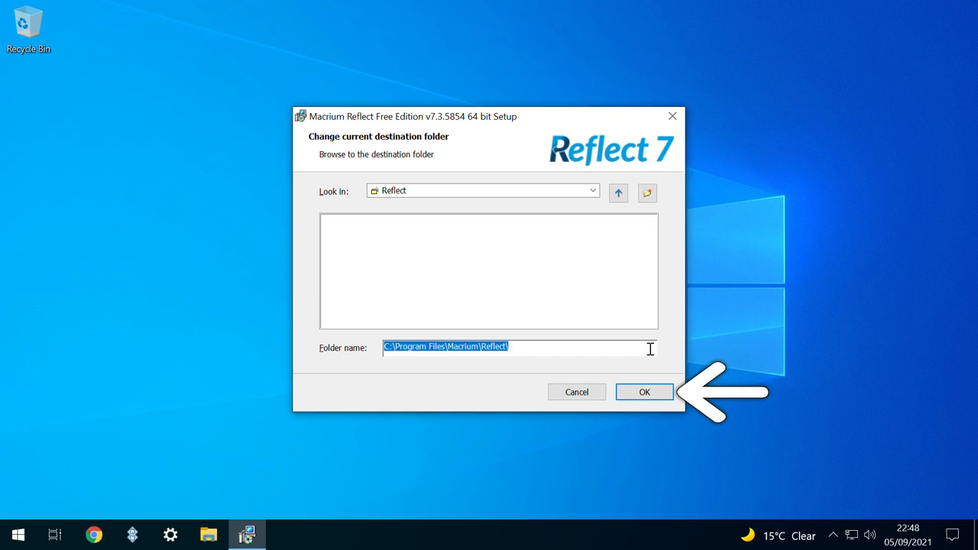
{"action": "left_click", "coordinate": [645, 391]}
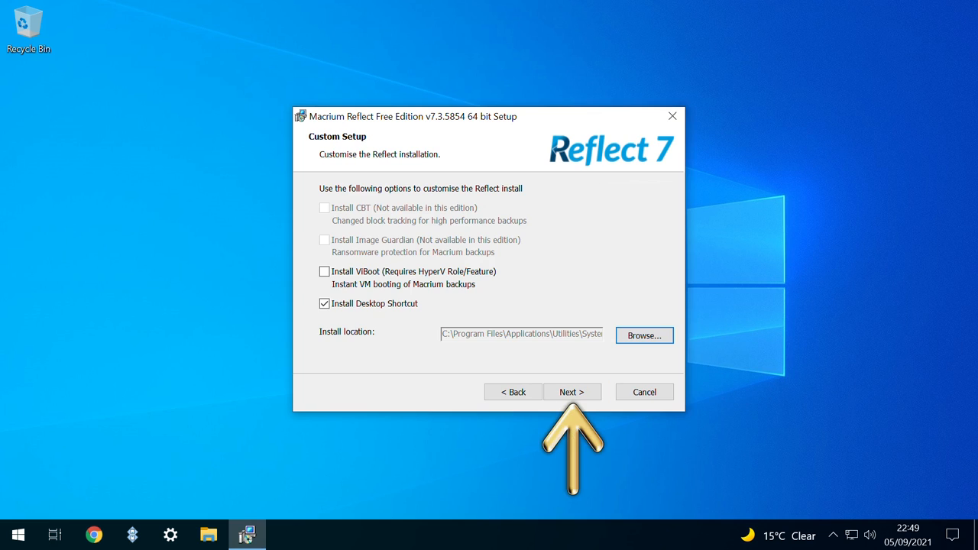
{"action": "left_click", "coordinate": [572, 391]}
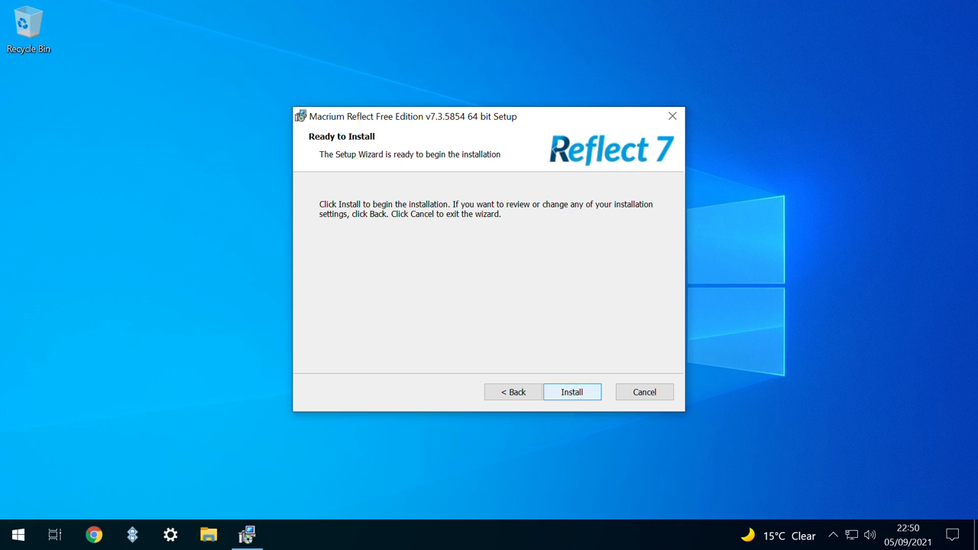
{"action": "left_click", "coordinate": [571, 392]}
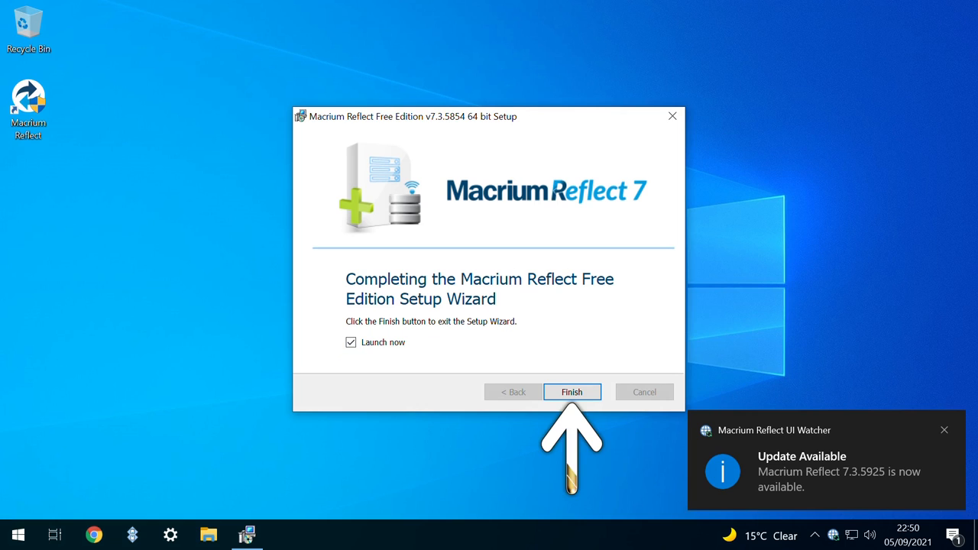
{"action": "left_click", "coordinate": [572, 392]}
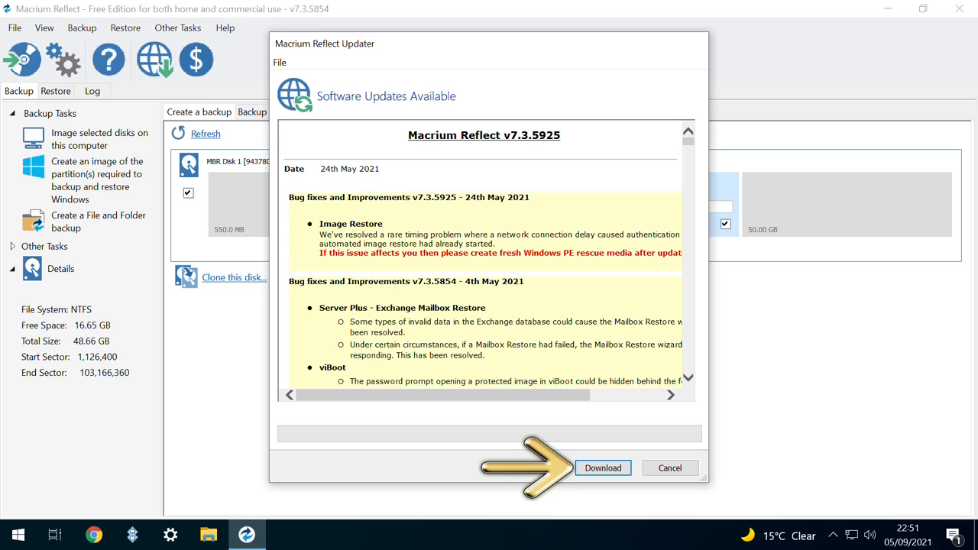
Step: Download and apply the 7.3.5925 patch, then exit the completed patch wizard
{"action": "left_click", "coordinate": [602, 468]}
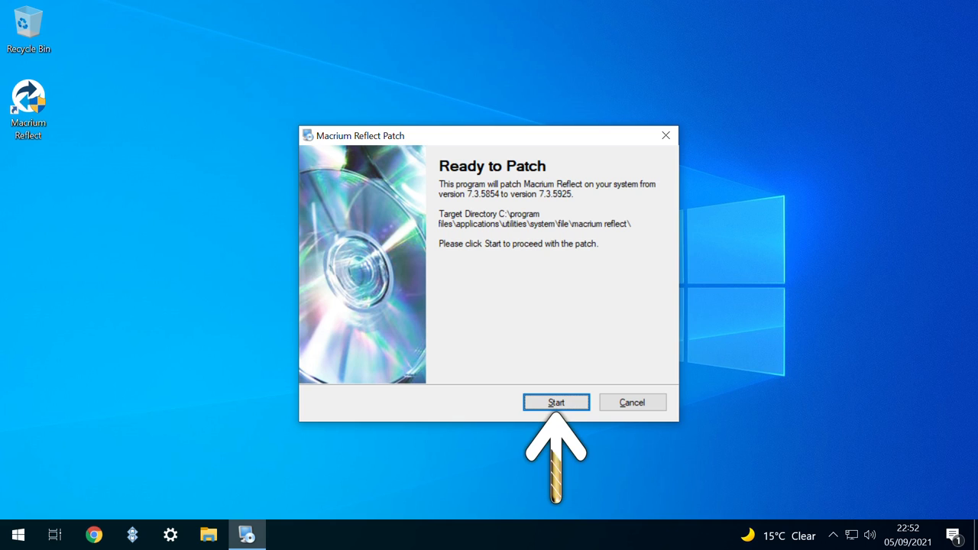
{"action": "left_click", "coordinate": [557, 402]}
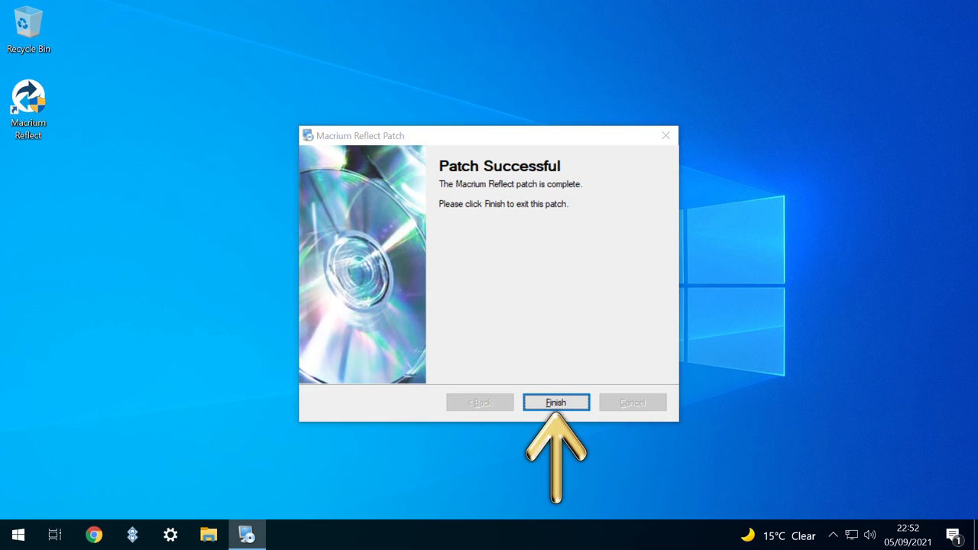
{"action": "left_click", "coordinate": [557, 402]}
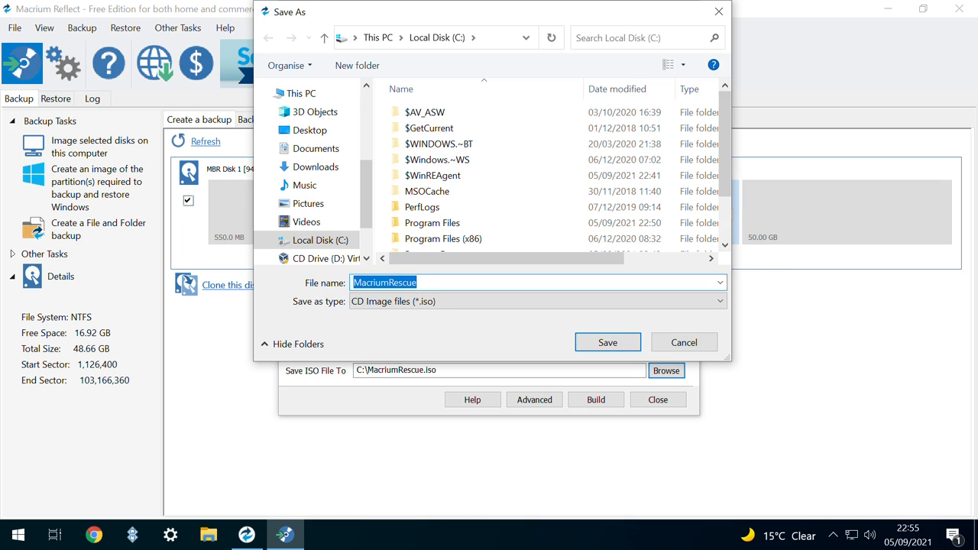
Step: Save the MacriumRescue ISO, named with the machine name, to the Downloads folder
{"action": "left_click", "coordinate": [315, 167]}
{"action": "type", "text": " (TechFixFlix Demonstration Machine)"}
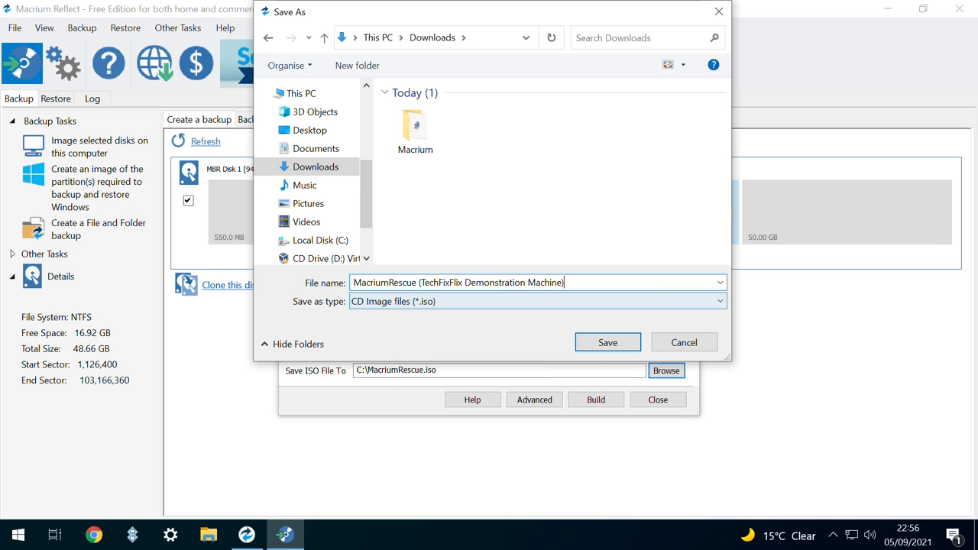
{"action": "left_click", "coordinate": [608, 343]}
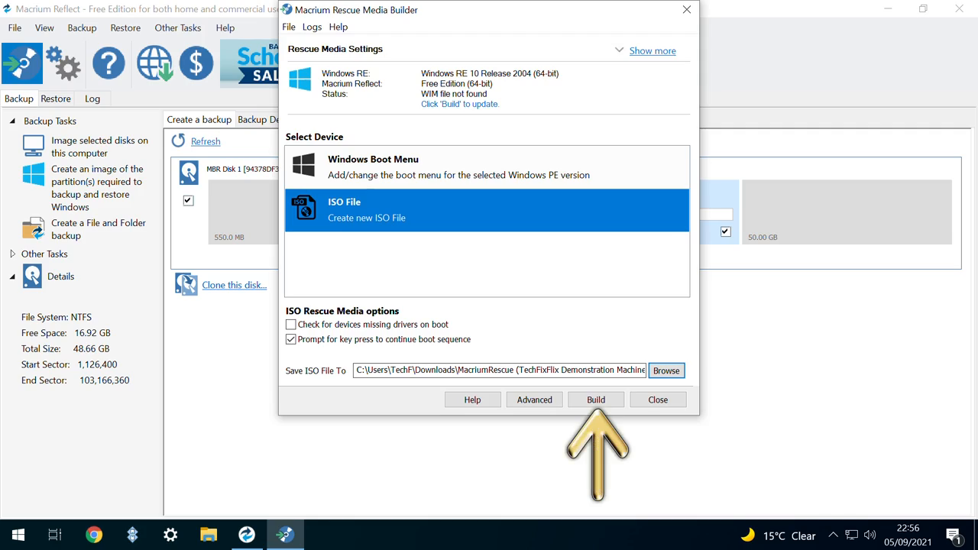
Step: Build the rescue ISO, acknowledge its success and close the rescue media builder
{"action": "left_click", "coordinate": [596, 400]}
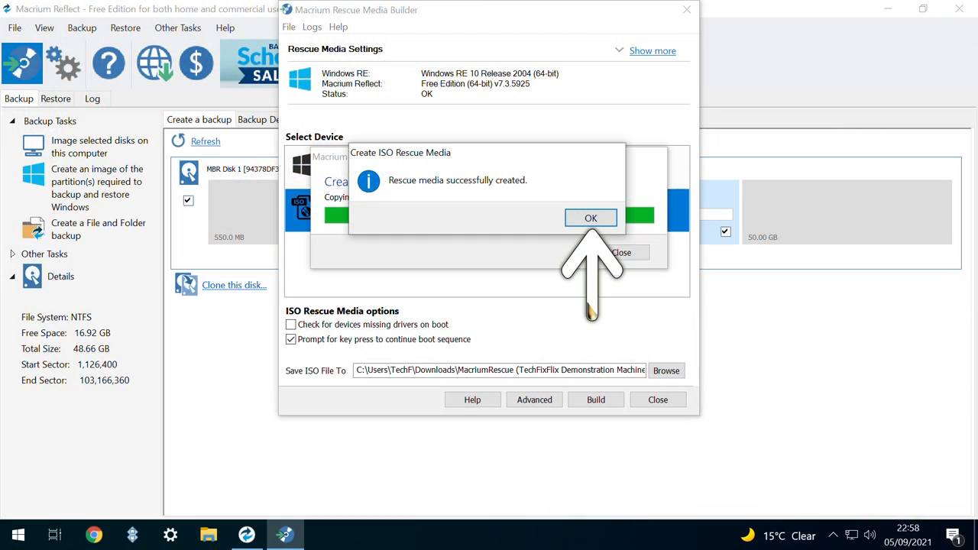
{"action": "left_click", "coordinate": [590, 217]}
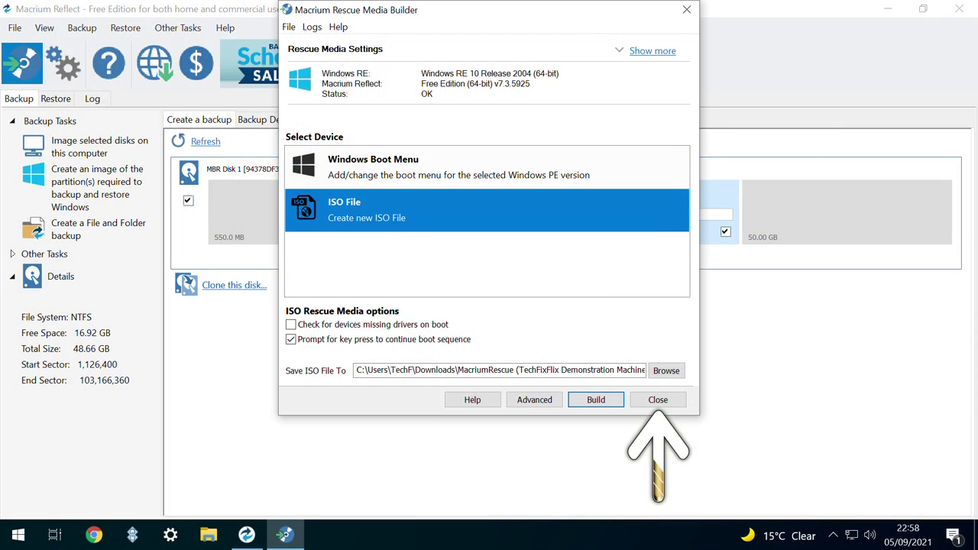
{"action": "left_click", "coordinate": [657, 401]}
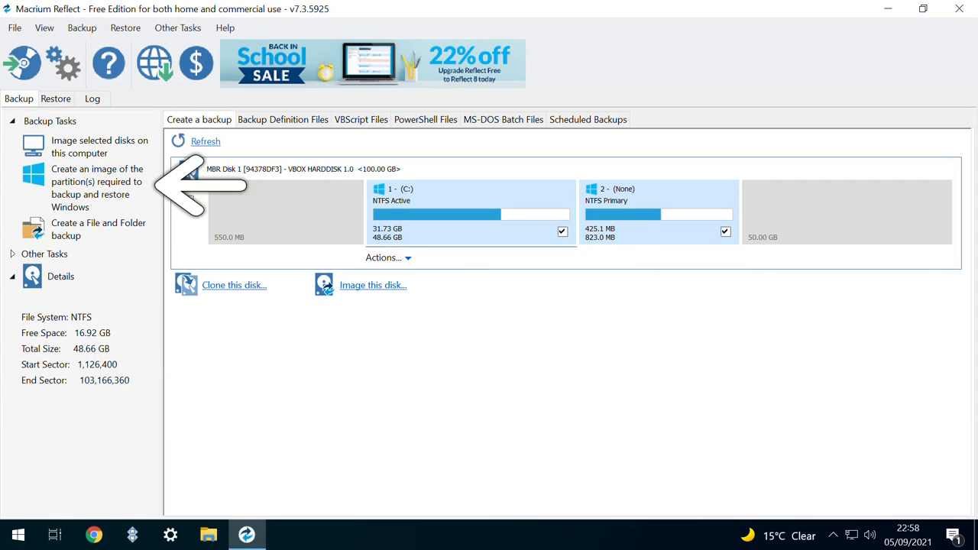
Step: Start an image of the partitions required to back up and restore Windows
{"action": "left_click", "coordinate": [373, 285]}
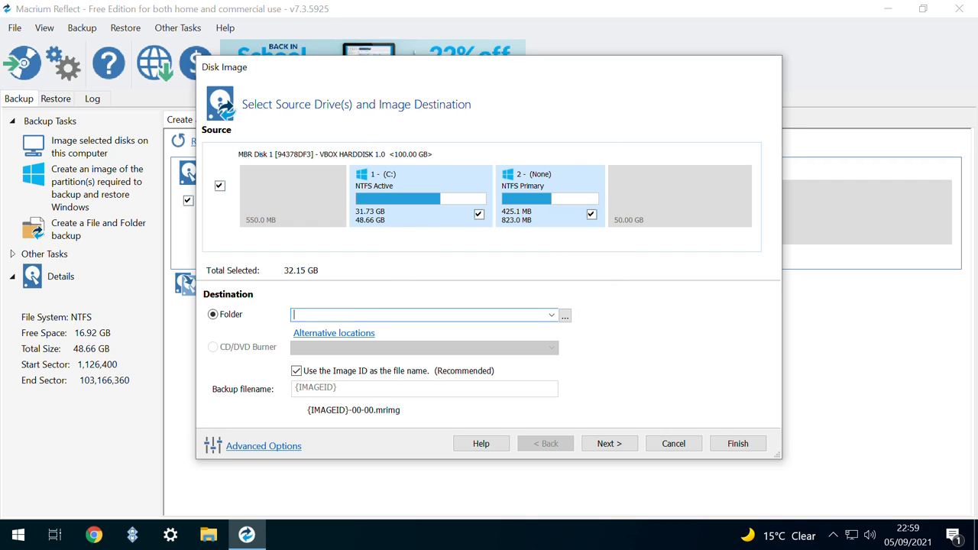
Step: Set the Macrium Reflect Backups folder on the DiskStation network share as the image destination
{"action": "left_click", "coordinate": [565, 315]}
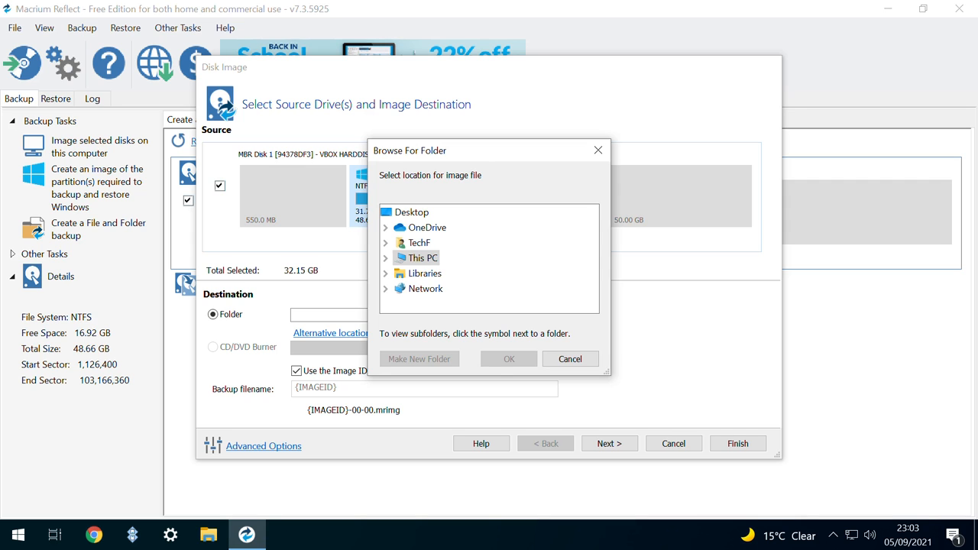
{"action": "left_click", "coordinate": [507, 357]}
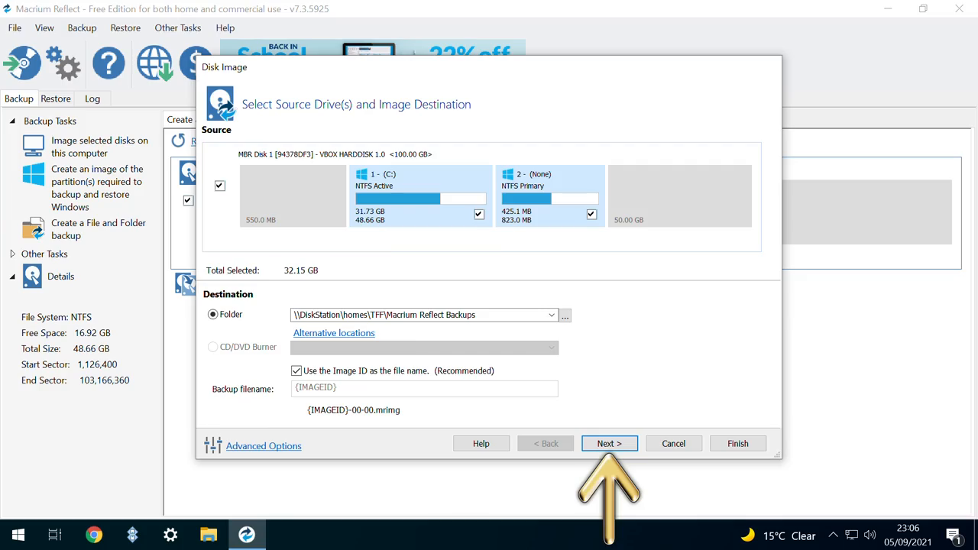
Step: Accept the default backup plan, finish the wizard, and untick saving an XML Backup Definition File
{"action": "left_click", "coordinate": [609, 443]}
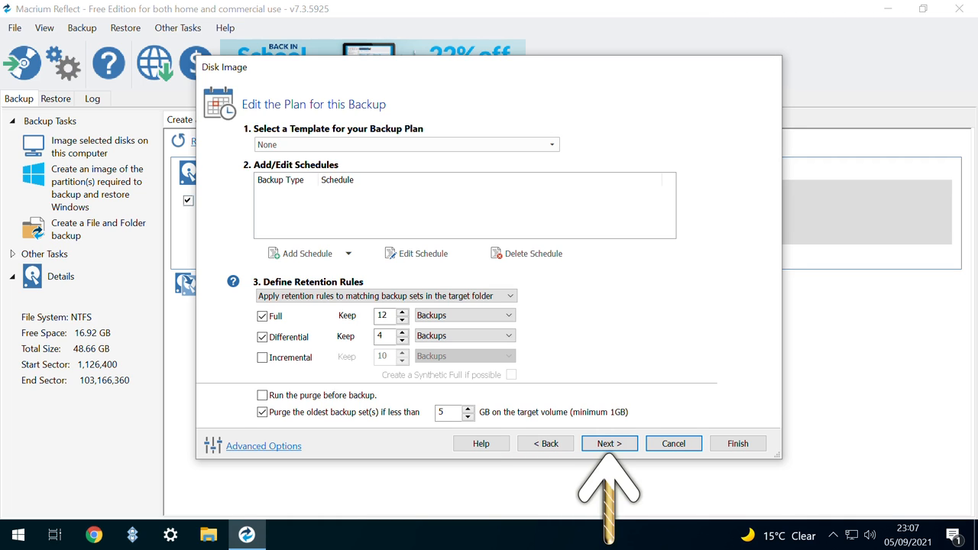
{"action": "left_click", "coordinate": [608, 443]}
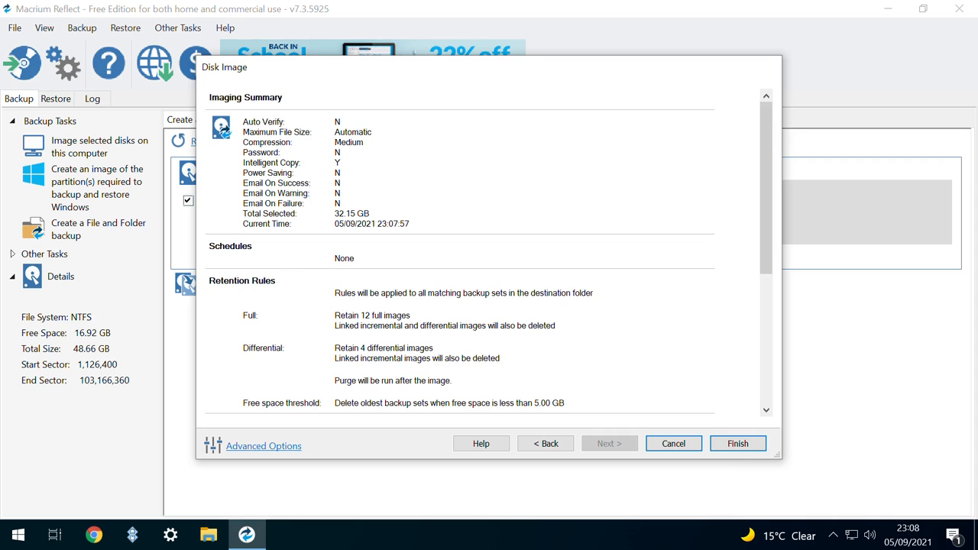
{"action": "left_click", "coordinate": [737, 443]}
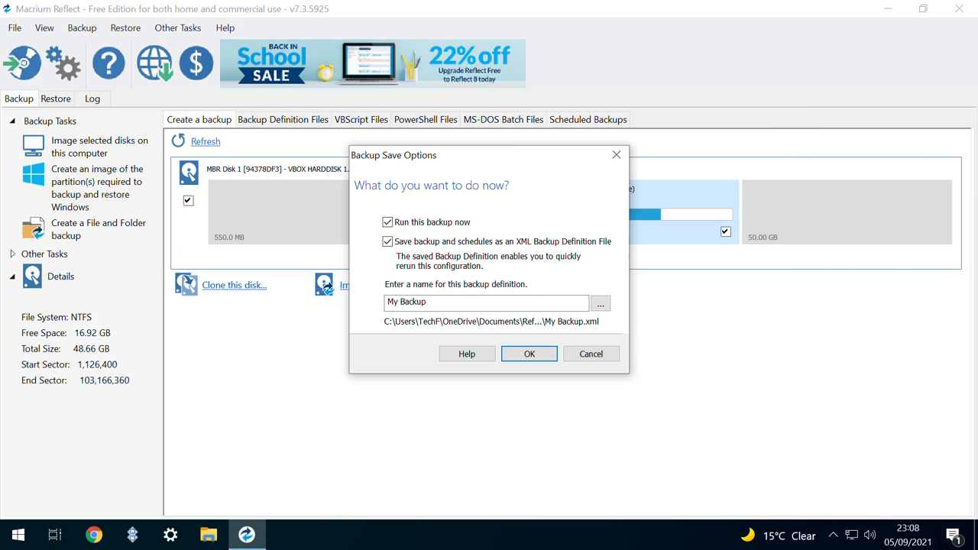
{"action": "left_click", "coordinate": [388, 241]}
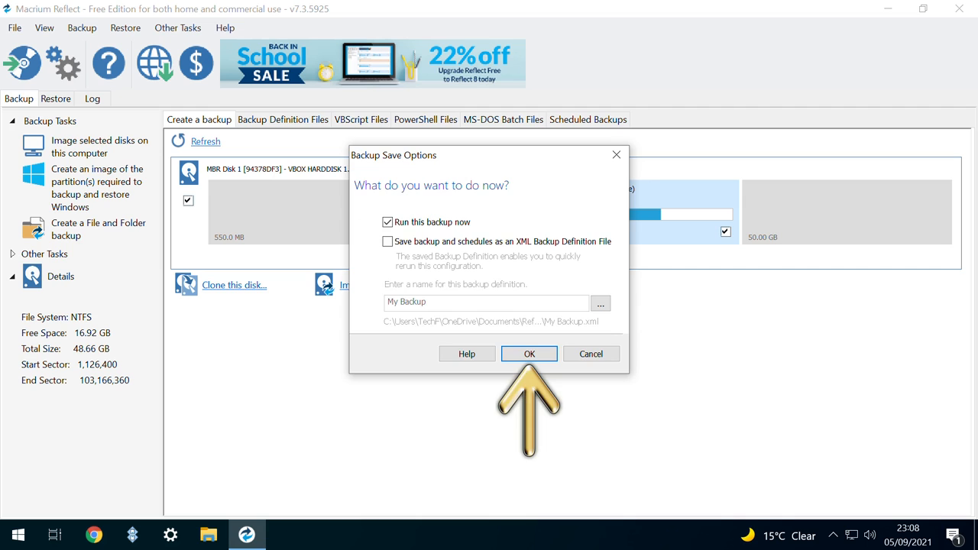
Step: Run the full system image to completion (8 min 40 s) and dismiss the progress window
{"action": "left_click", "coordinate": [529, 353]}
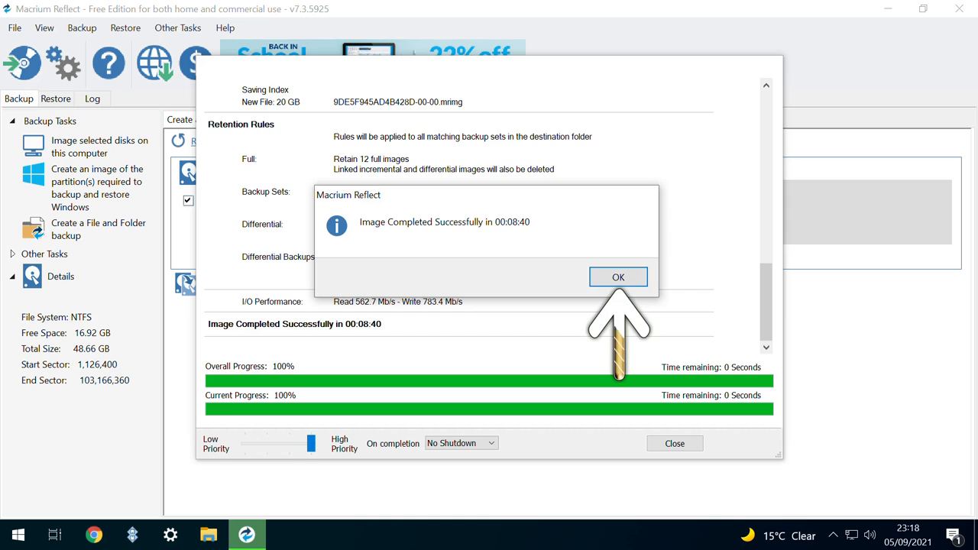
{"action": "left_click", "coordinate": [618, 277]}
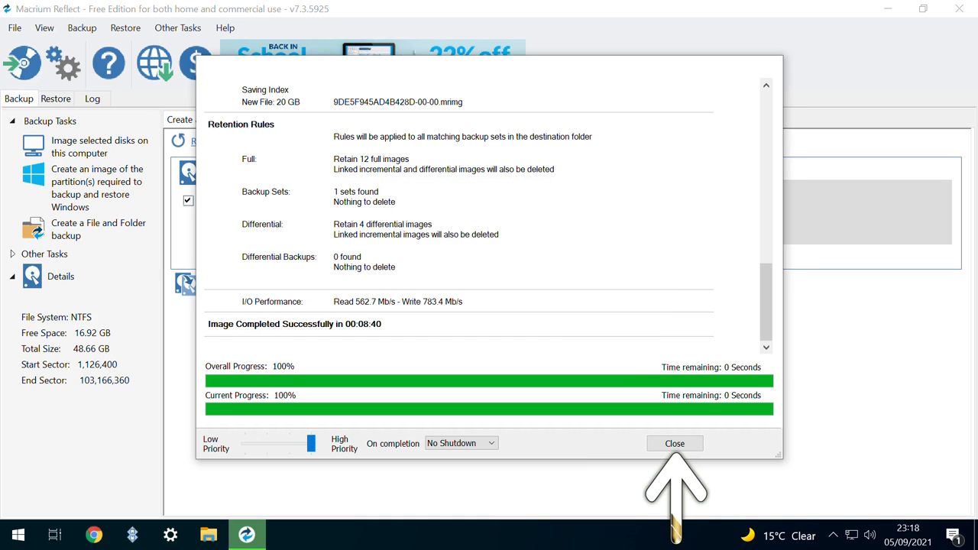
{"action": "left_click", "coordinate": [675, 444]}
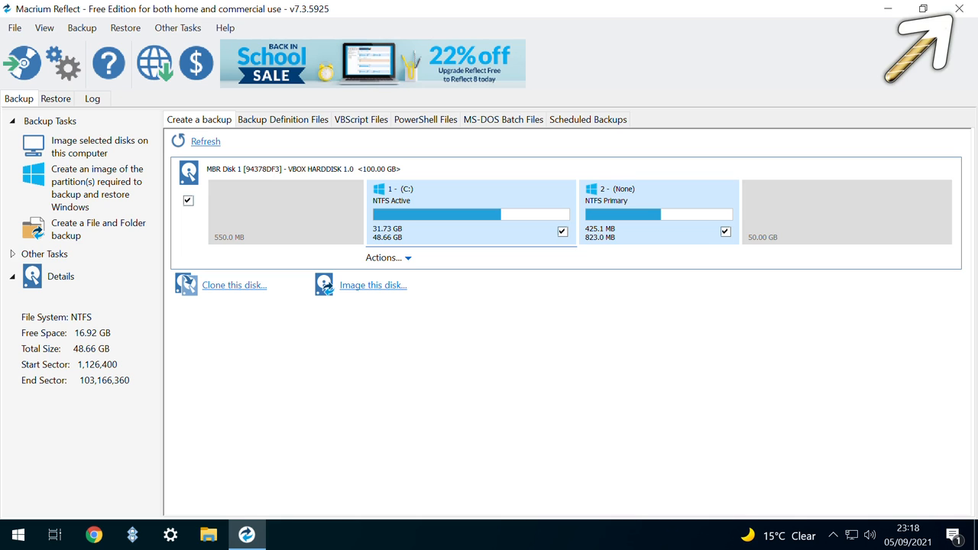
Step: Close Macrium Reflect and show the MacriumRescue ISO in the Downloads folder
{"action": "left_click", "coordinate": [960, 9]}
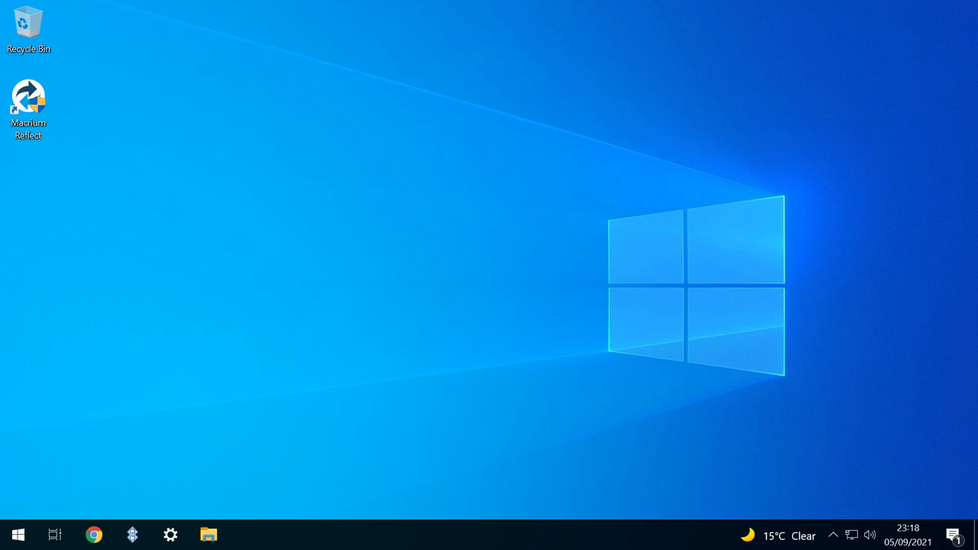
{"action": "left_click", "coordinate": [208, 535]}
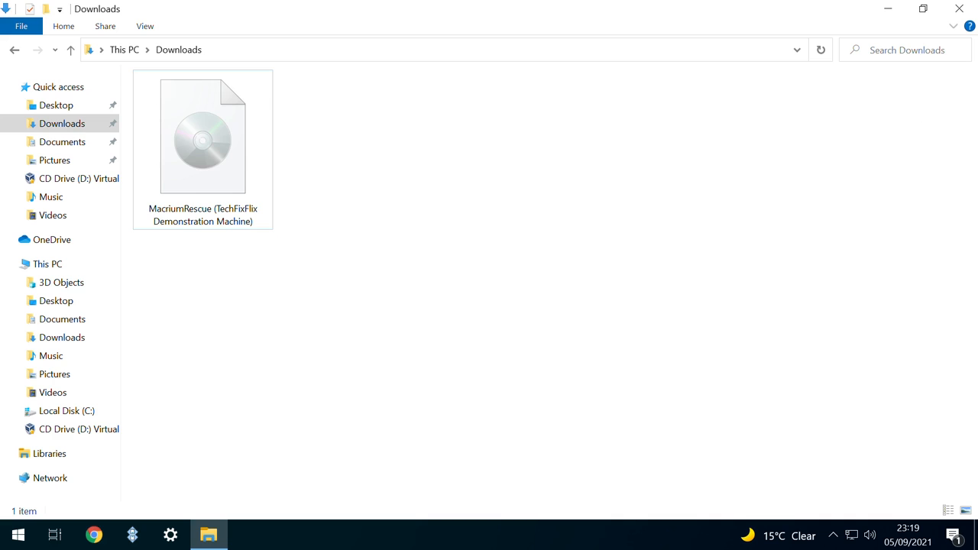
{"action": "left_click", "coordinate": [202, 136]}
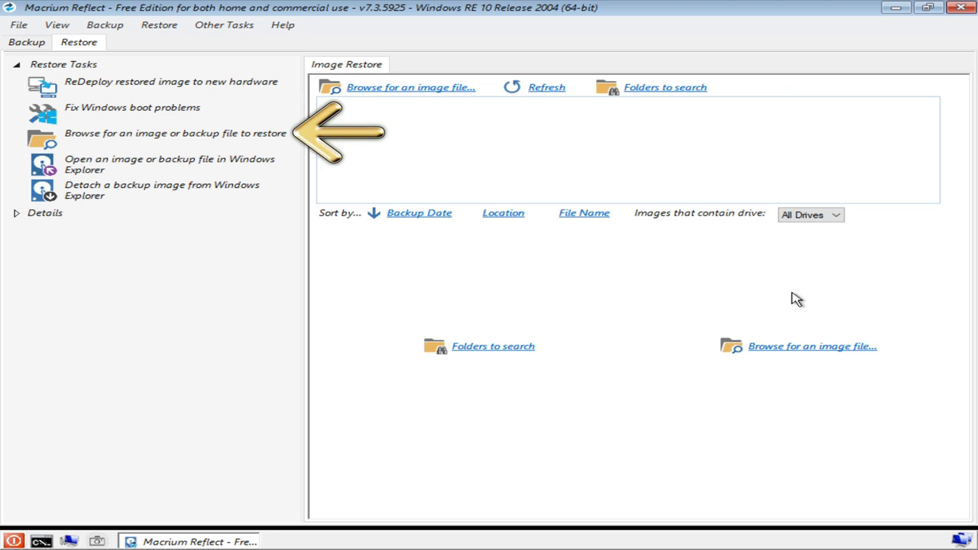
Step: Browse for an image file to restore, listing the Boot drive and rescue CD drive
{"action": "left_click", "coordinate": [410, 87]}
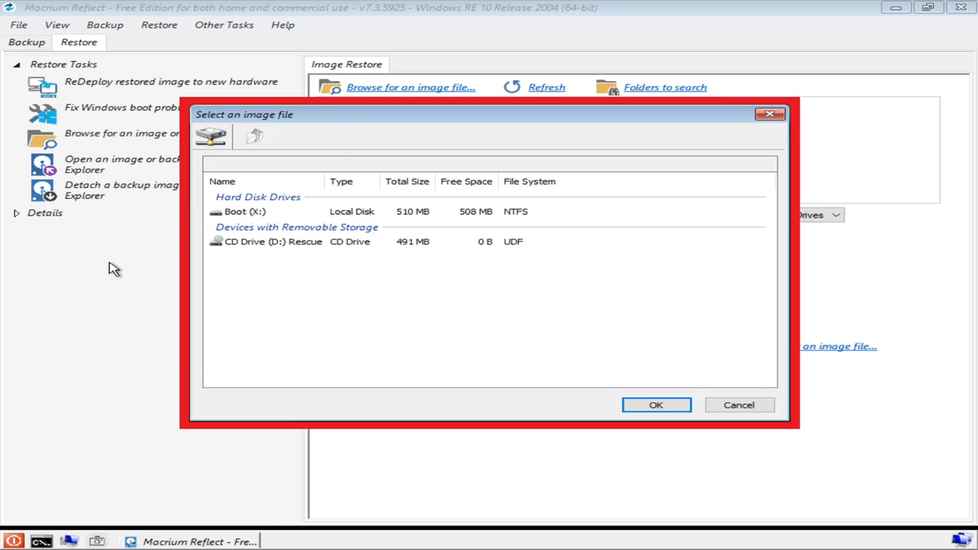